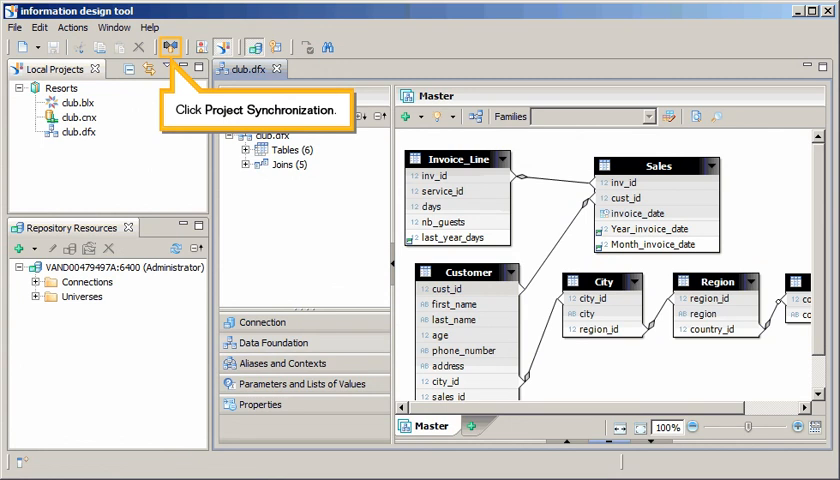
Open the Project Synchronization view.
{"action": "left_click", "coordinate": [170, 47]}
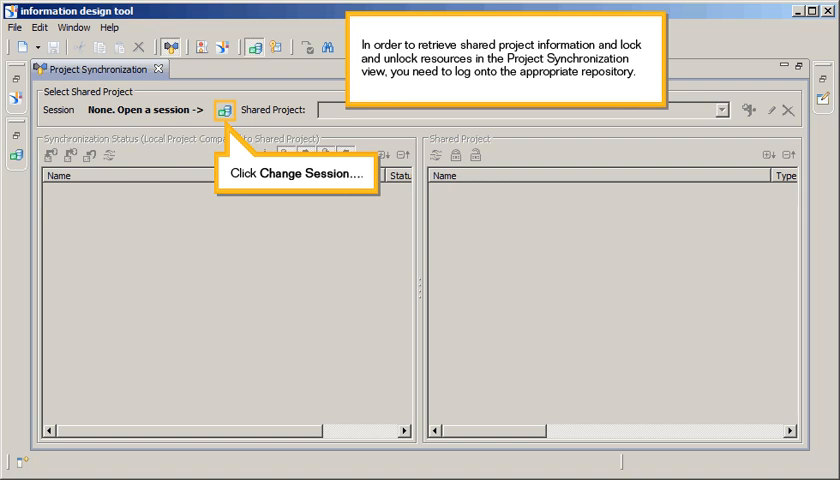
Log on to the repository as Administrator using the listed session.
{"action": "left_click", "coordinate": [223, 110]}
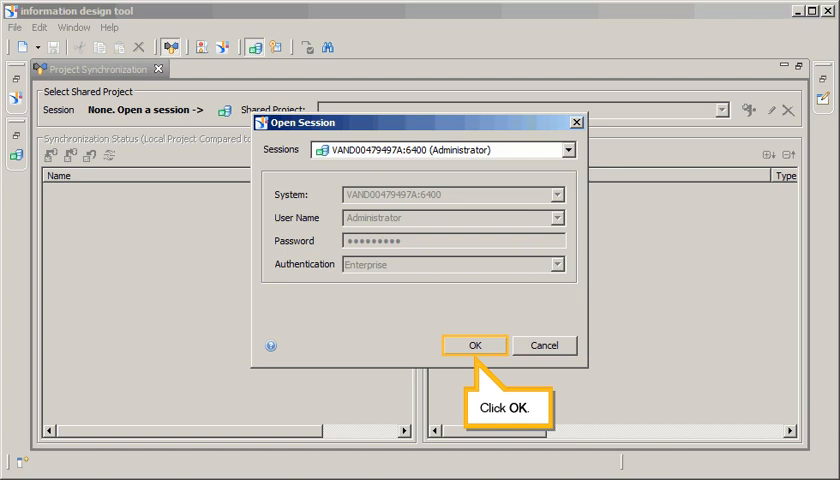
{"action": "left_click", "coordinate": [477, 345]}
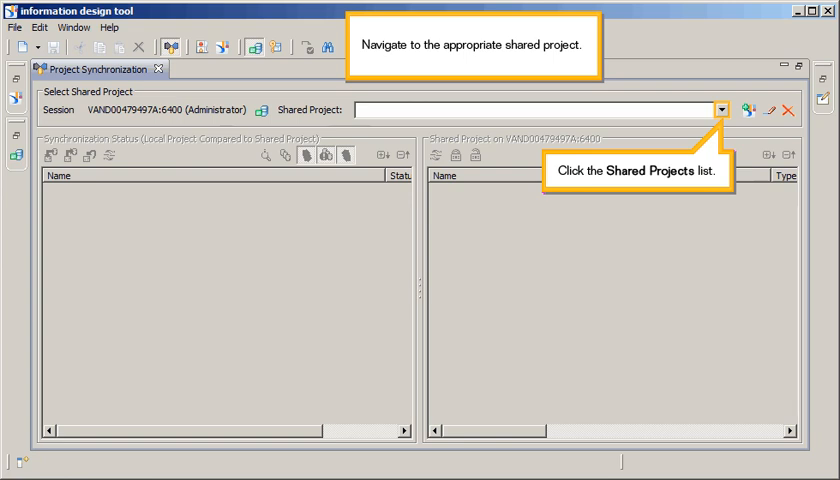
Choose the Resorts shared project and lock the club.blx business layer.
{"action": "left_click", "coordinate": [723, 110]}
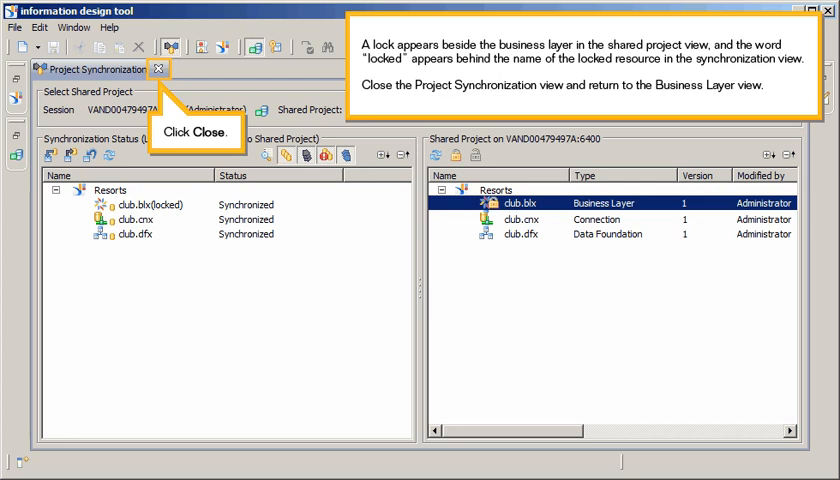
Return to club.blx and delete the Hawaiian resort filter from the Resort folder.
{"action": "left_click", "coordinate": [159, 68]}
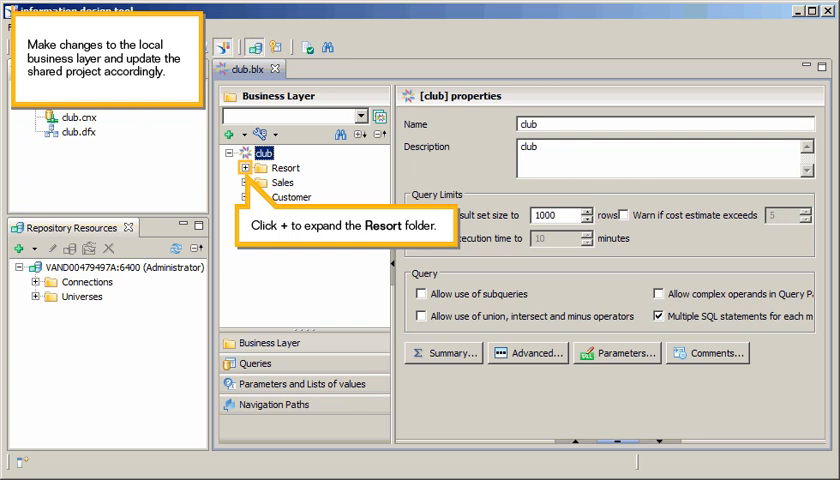
{"action": "left_click", "coordinate": [257, 167]}
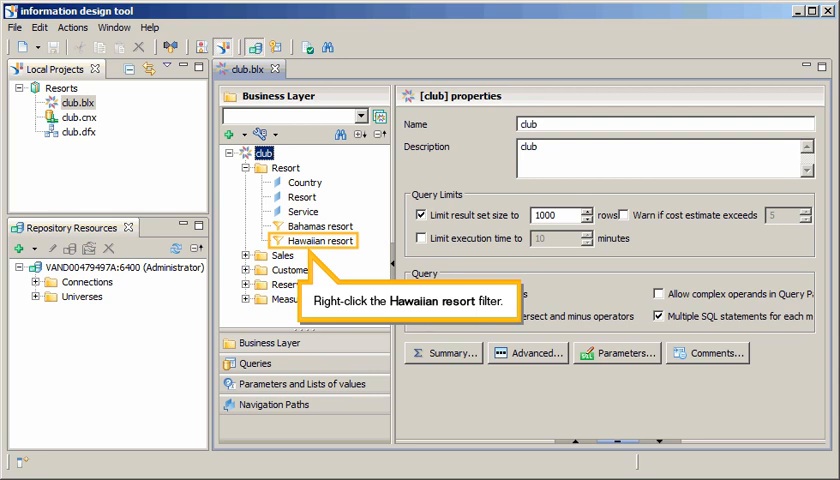
{"action": "right_click", "coordinate": [320, 240]}
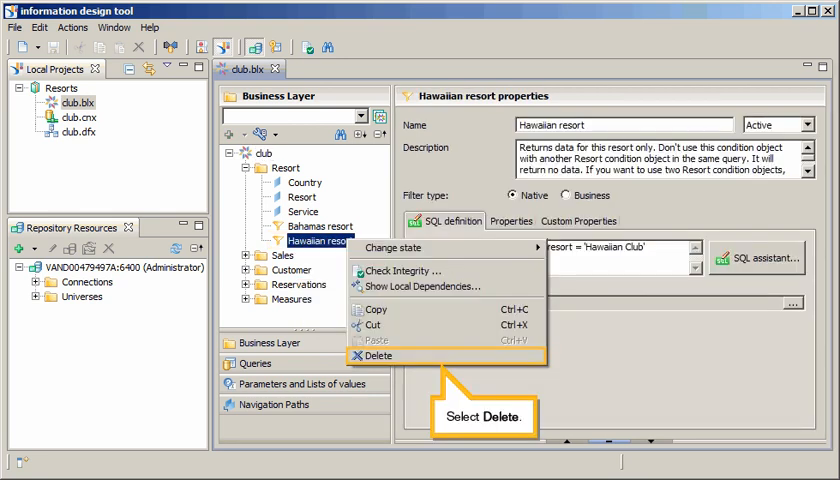
{"action": "left_click", "coordinate": [377, 355]}
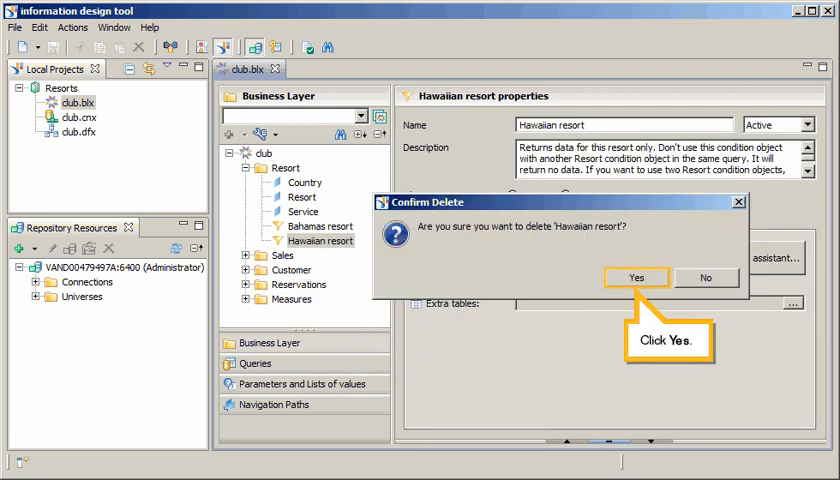
{"action": "left_click", "coordinate": [637, 277]}
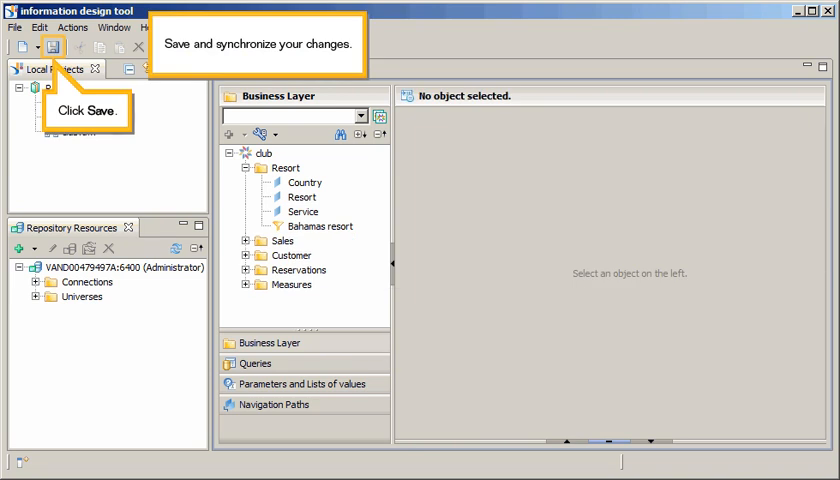
Save the club.blx business layer and reopen Project Synchronization.
{"action": "left_click", "coordinate": [51, 47]}
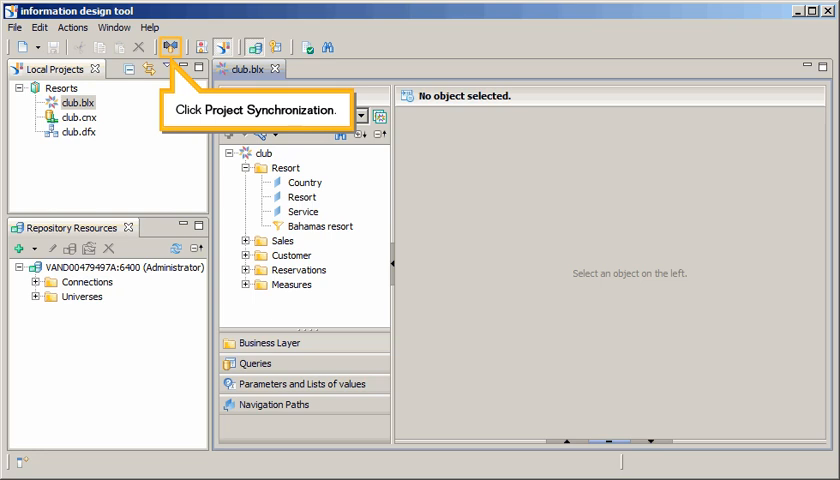
{"action": "left_click", "coordinate": [169, 47]}
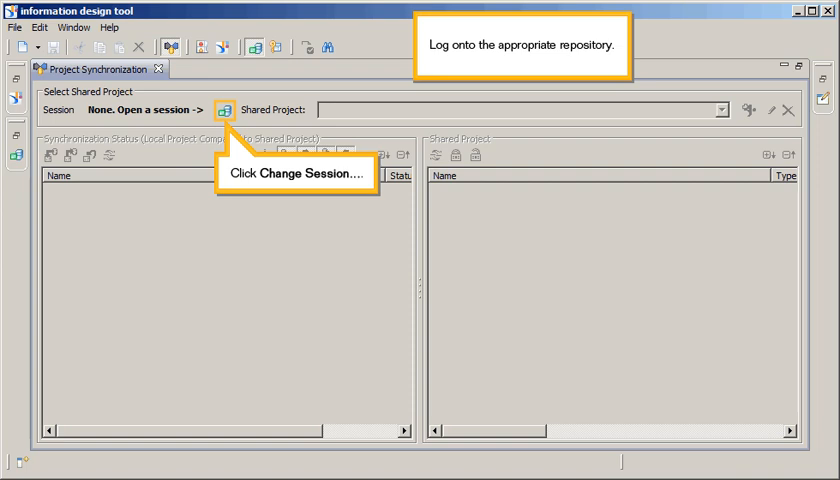
Log back on to the repository and load the Resorts shared project.
{"action": "left_click", "coordinate": [224, 109]}
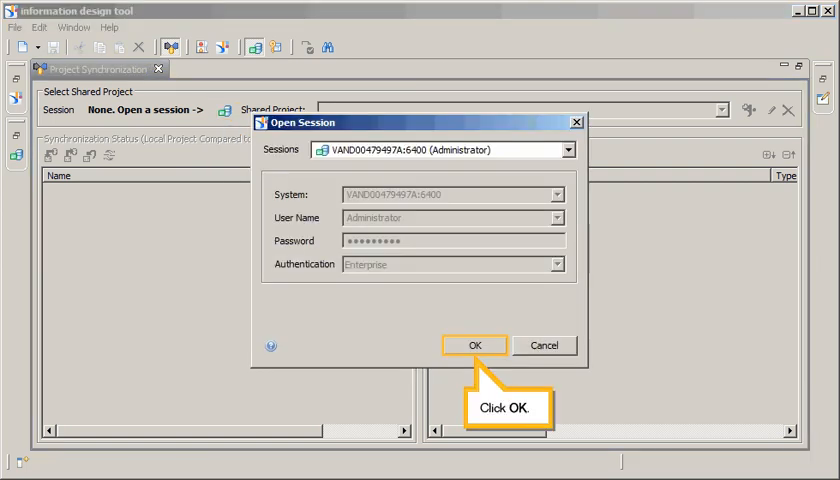
{"action": "left_click", "coordinate": [475, 344]}
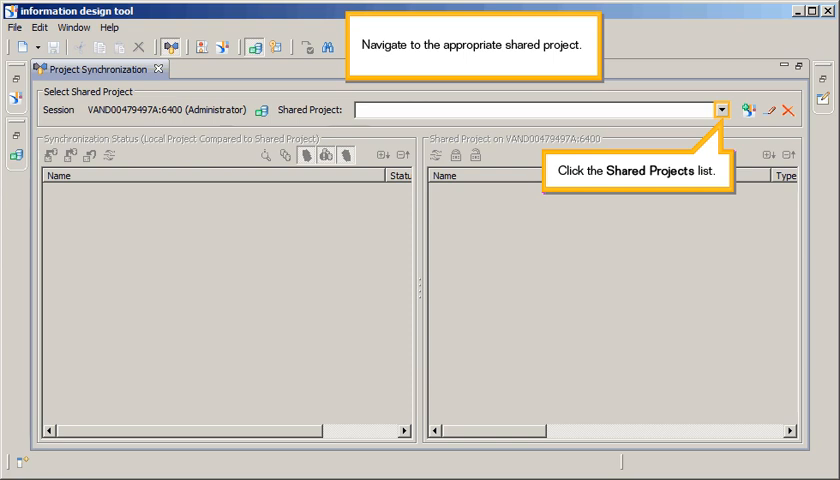
{"action": "left_click", "coordinate": [721, 109]}
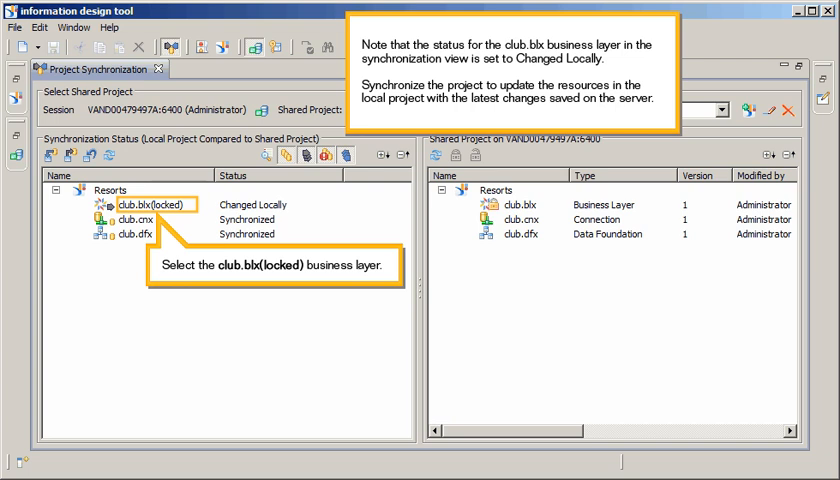
Save the locked club.blx to the server as version 2, then unlock it.
{"action": "left_click", "coordinate": [150, 204]}
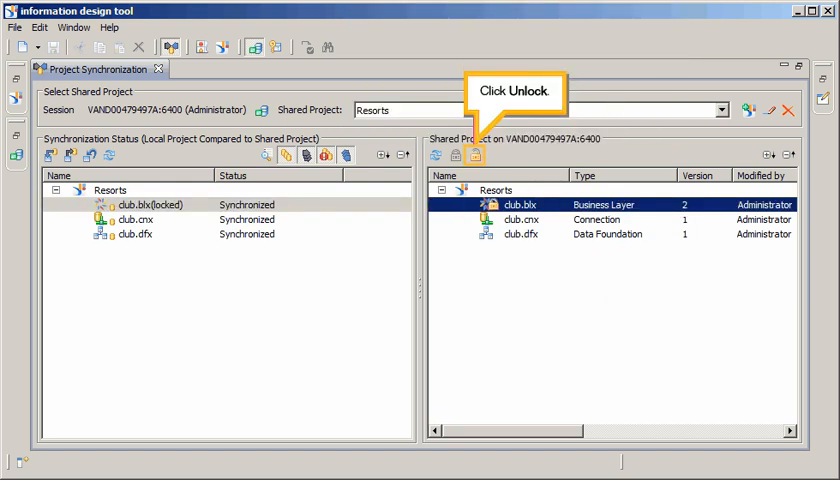
{"action": "left_click", "coordinate": [474, 155]}
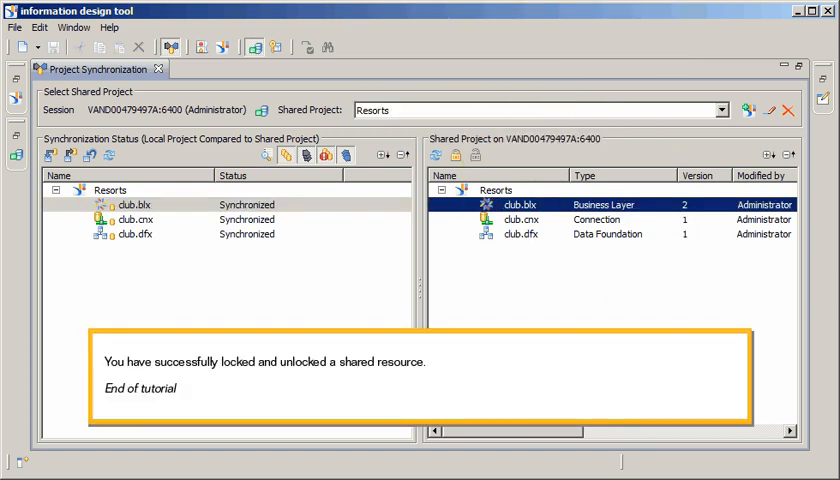